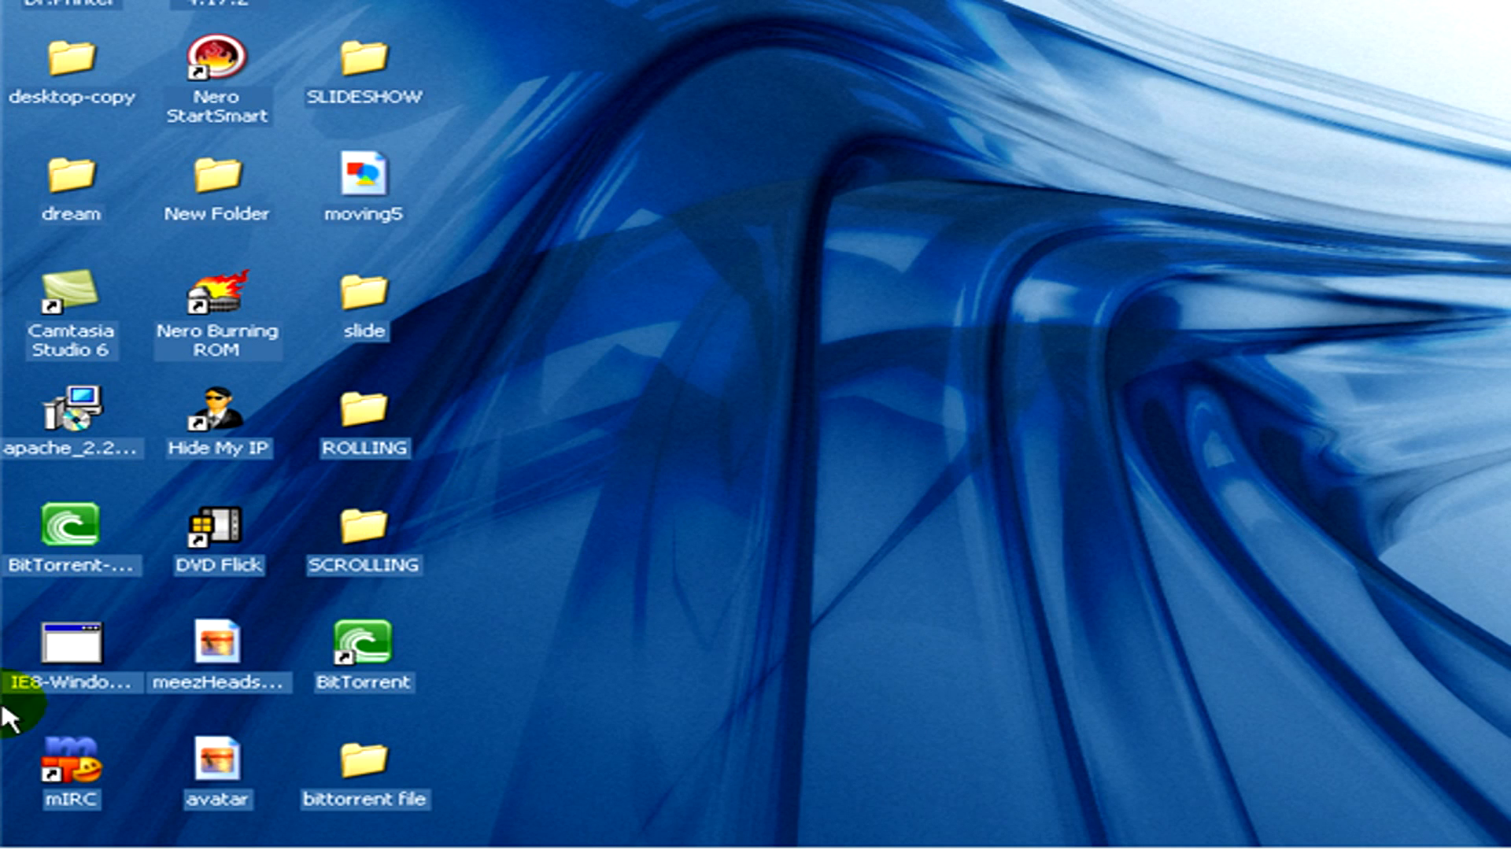
Bring up the Windows XP Start menu from the taskbar.
click(50, 830)
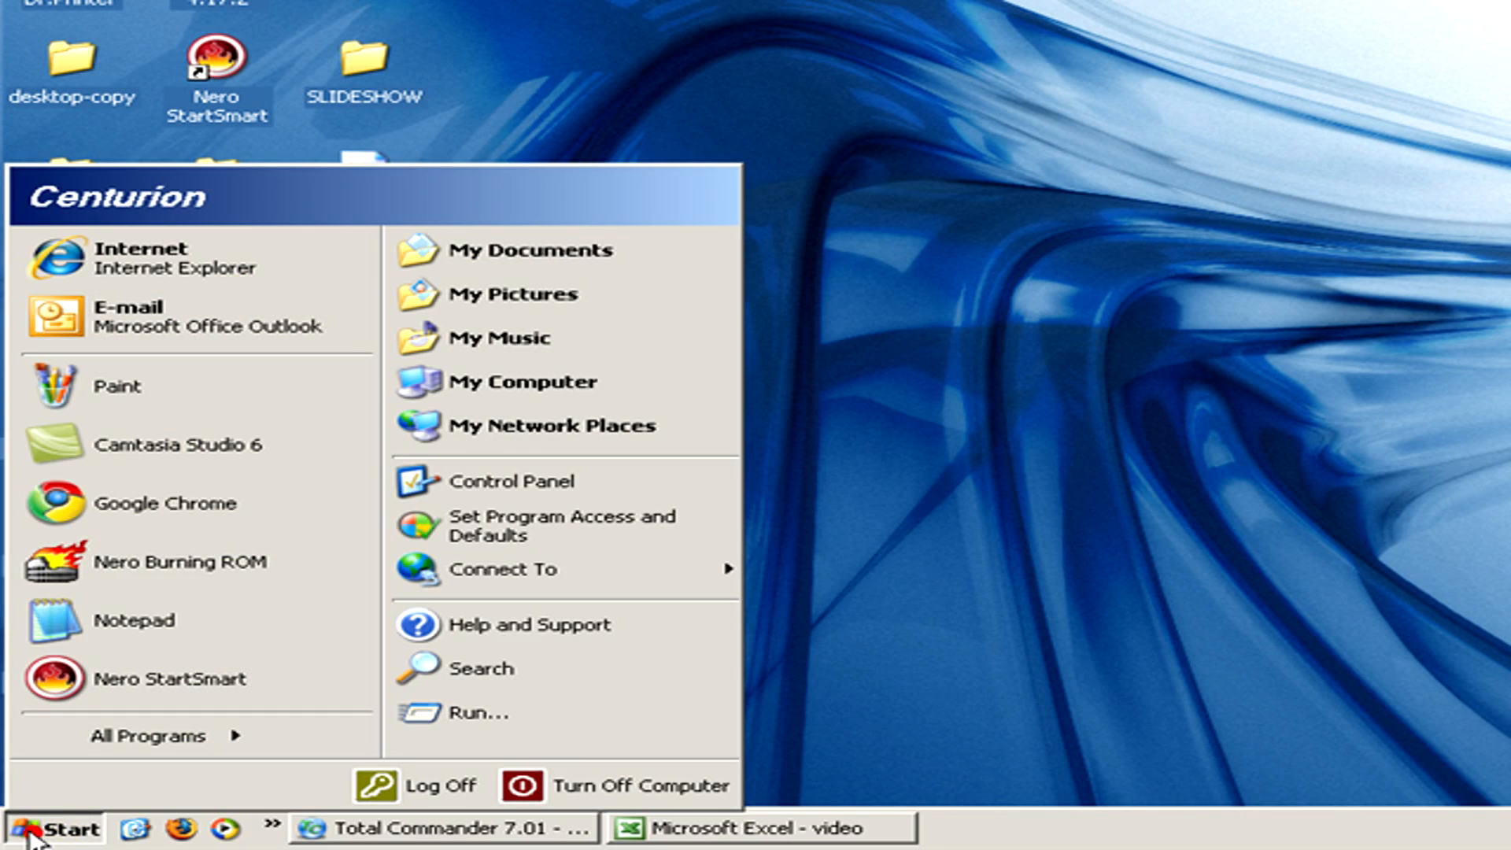
mouse_move(414, 785)
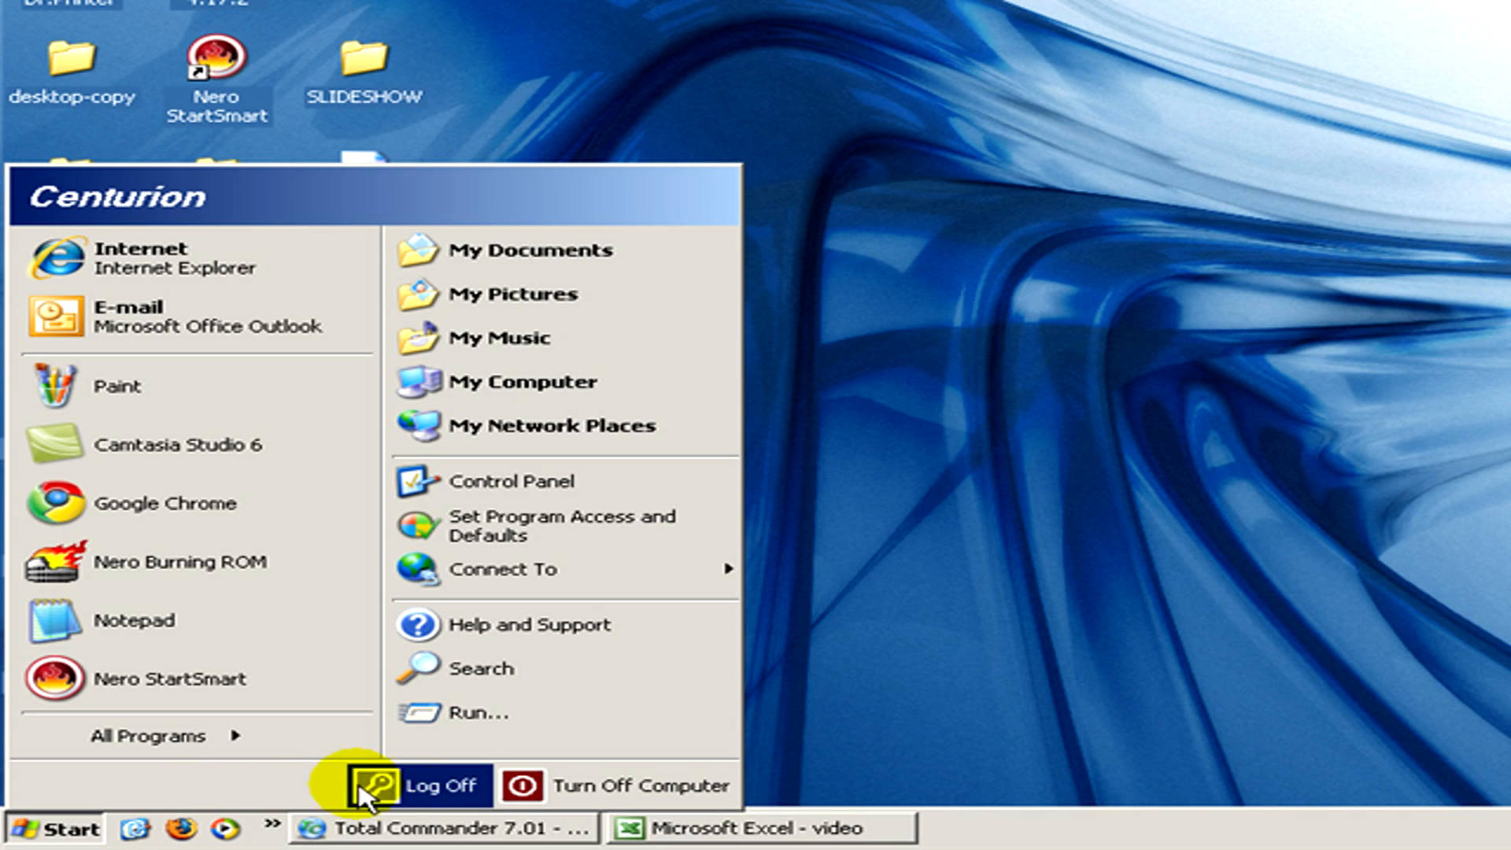
mouse_move(477, 713)
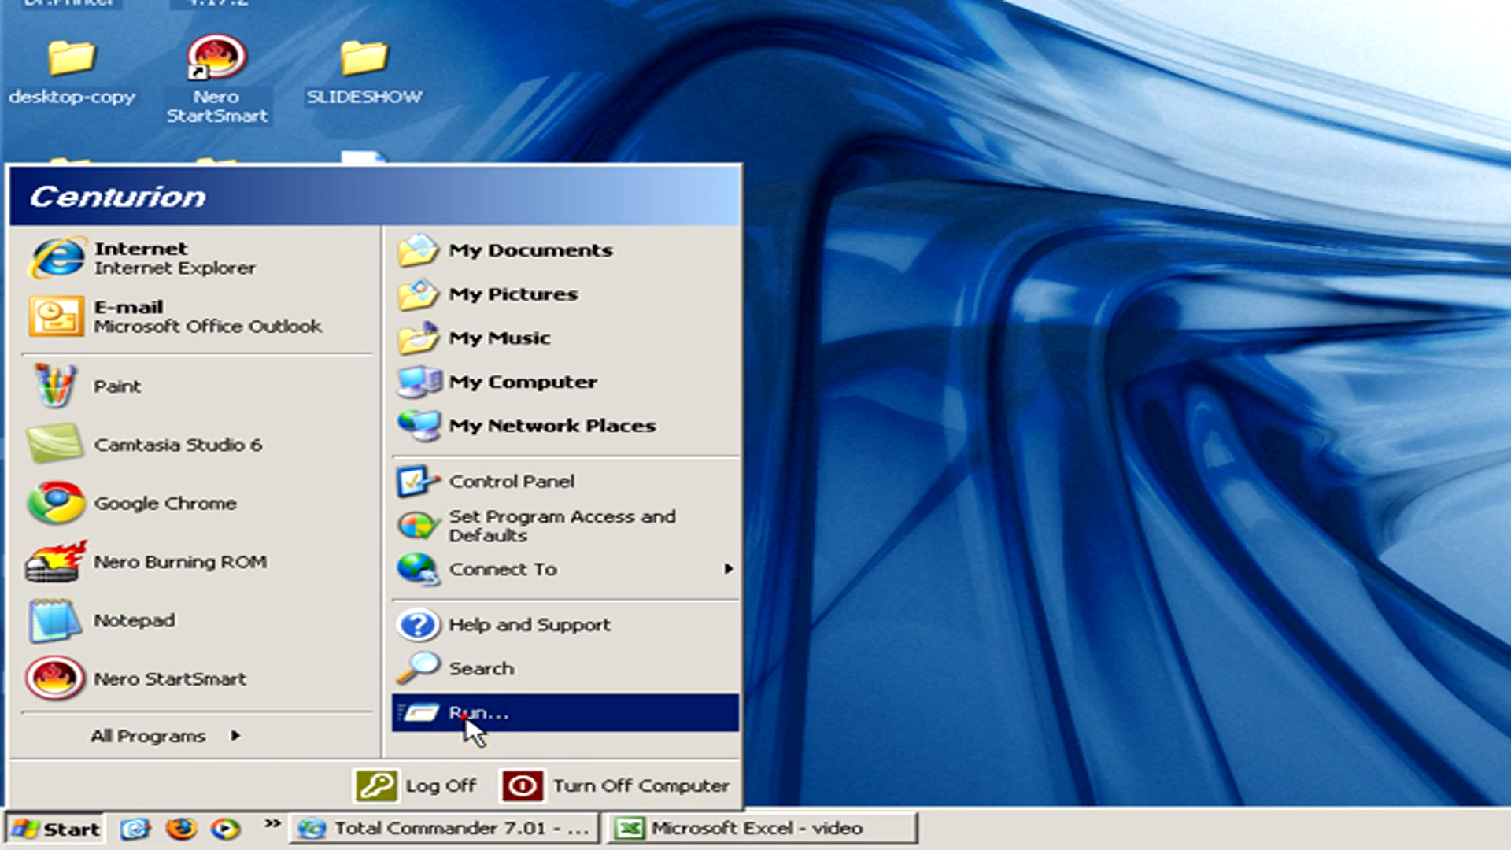
Launch the System Configuration Utility via Run with msconfig.
click(472, 714)
text(msconfig)
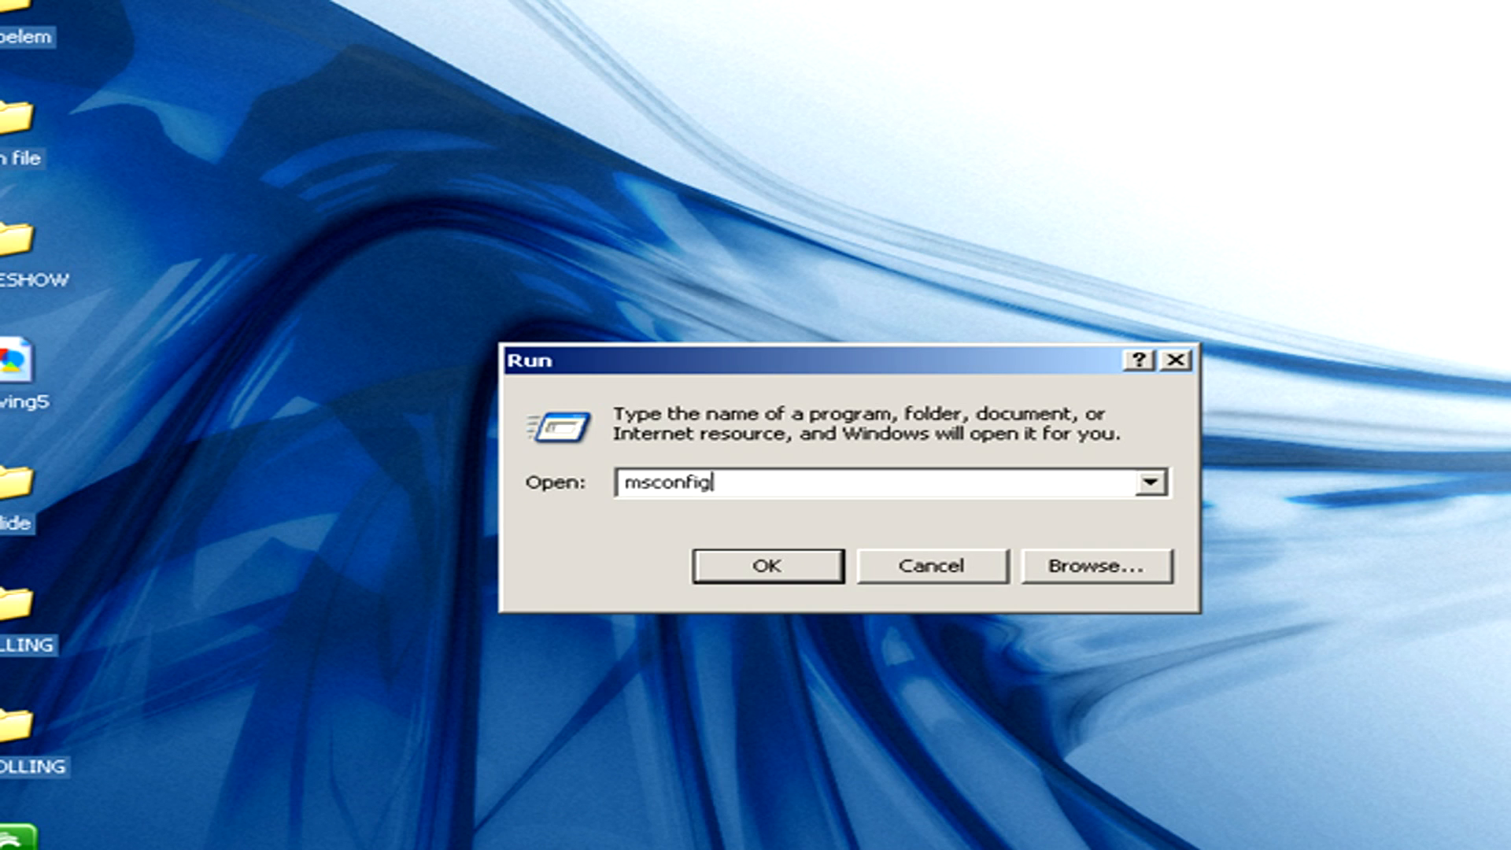
click(765, 565)
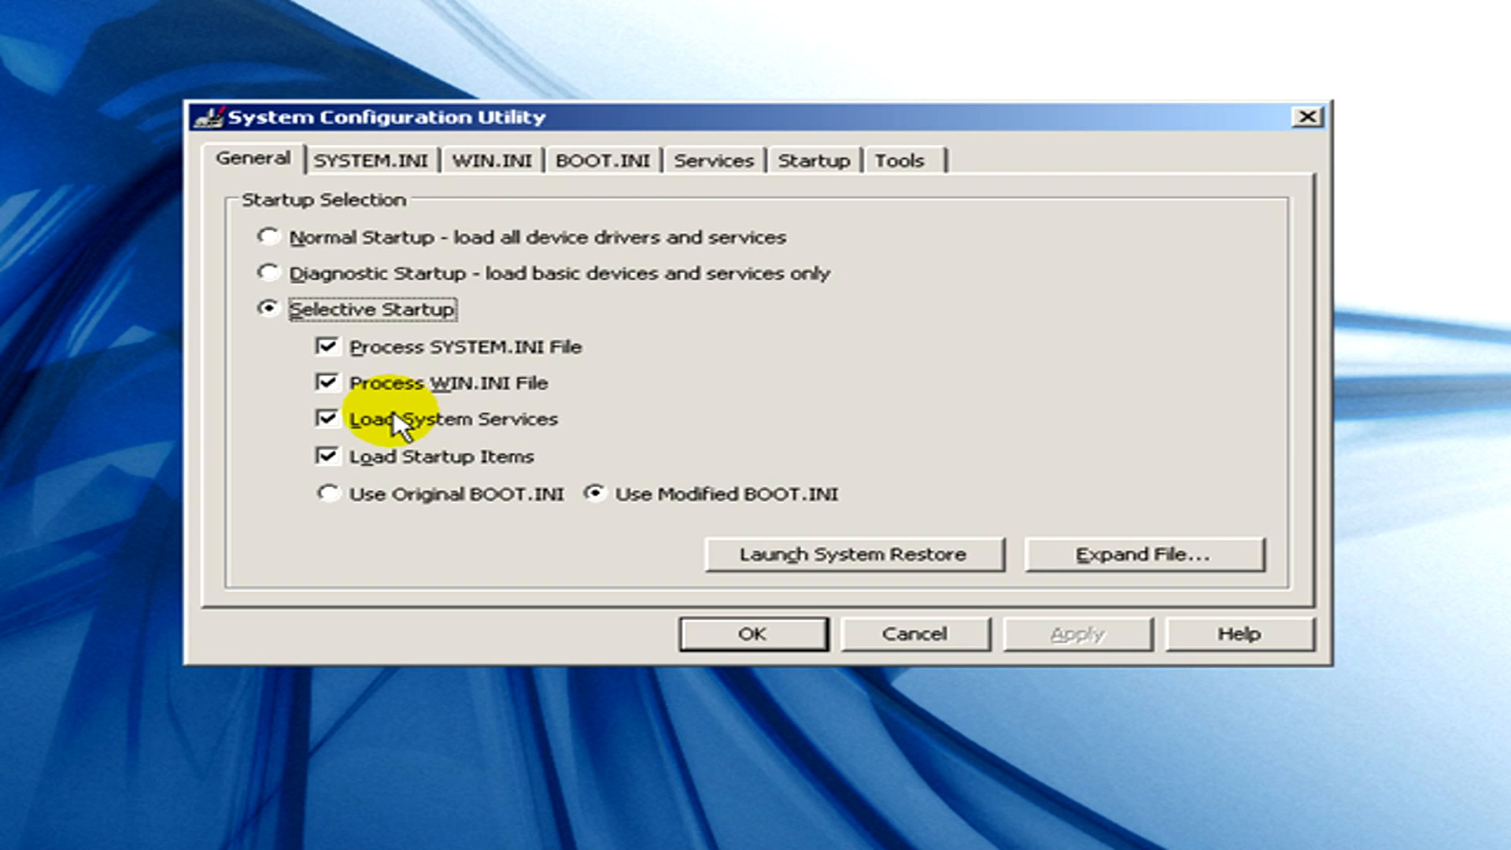
mouse_move(341, 161)
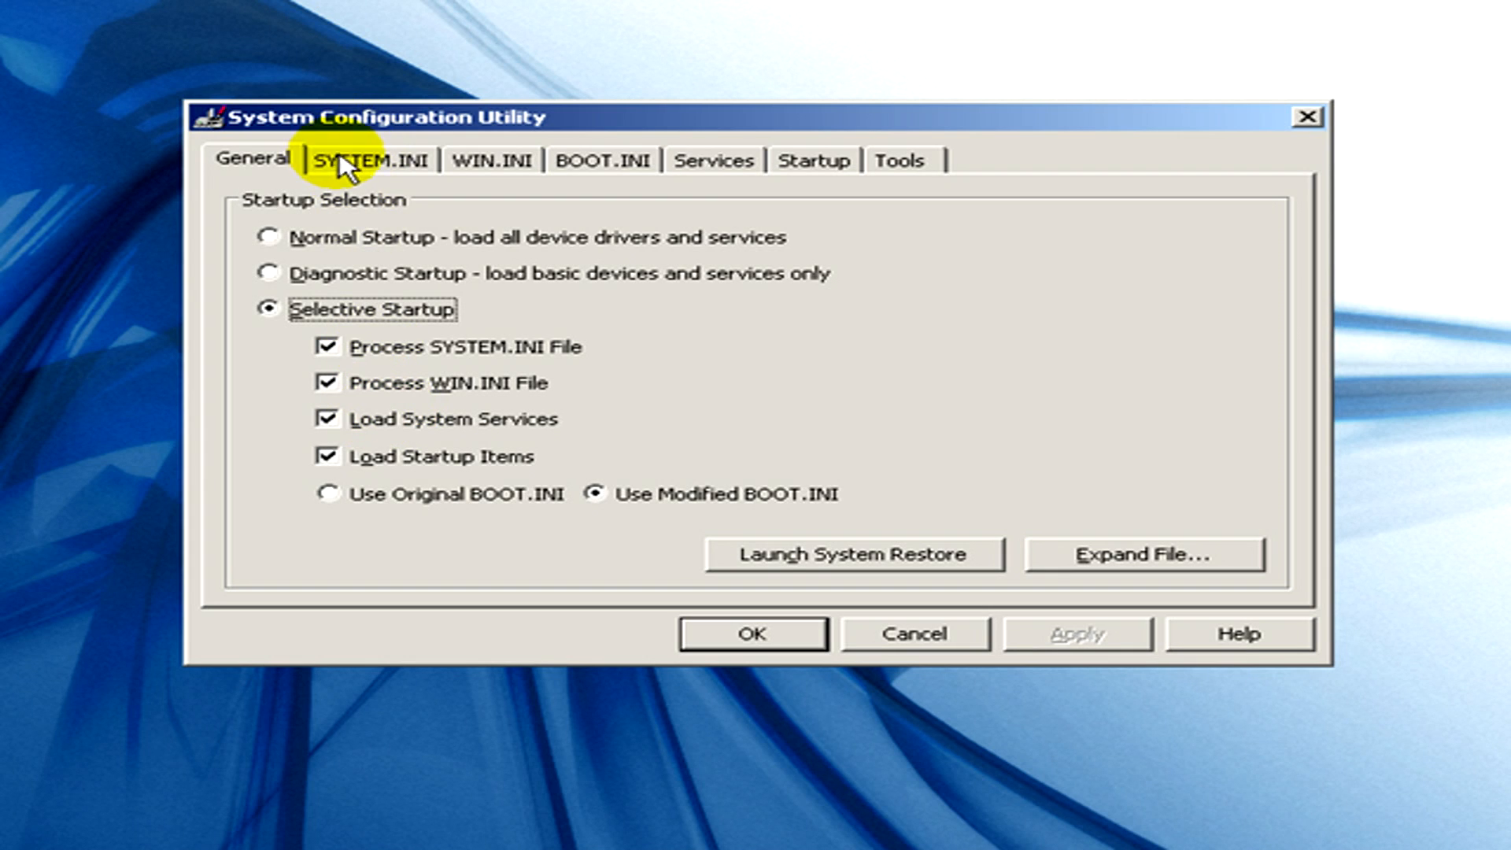
mouse_move(772, 168)
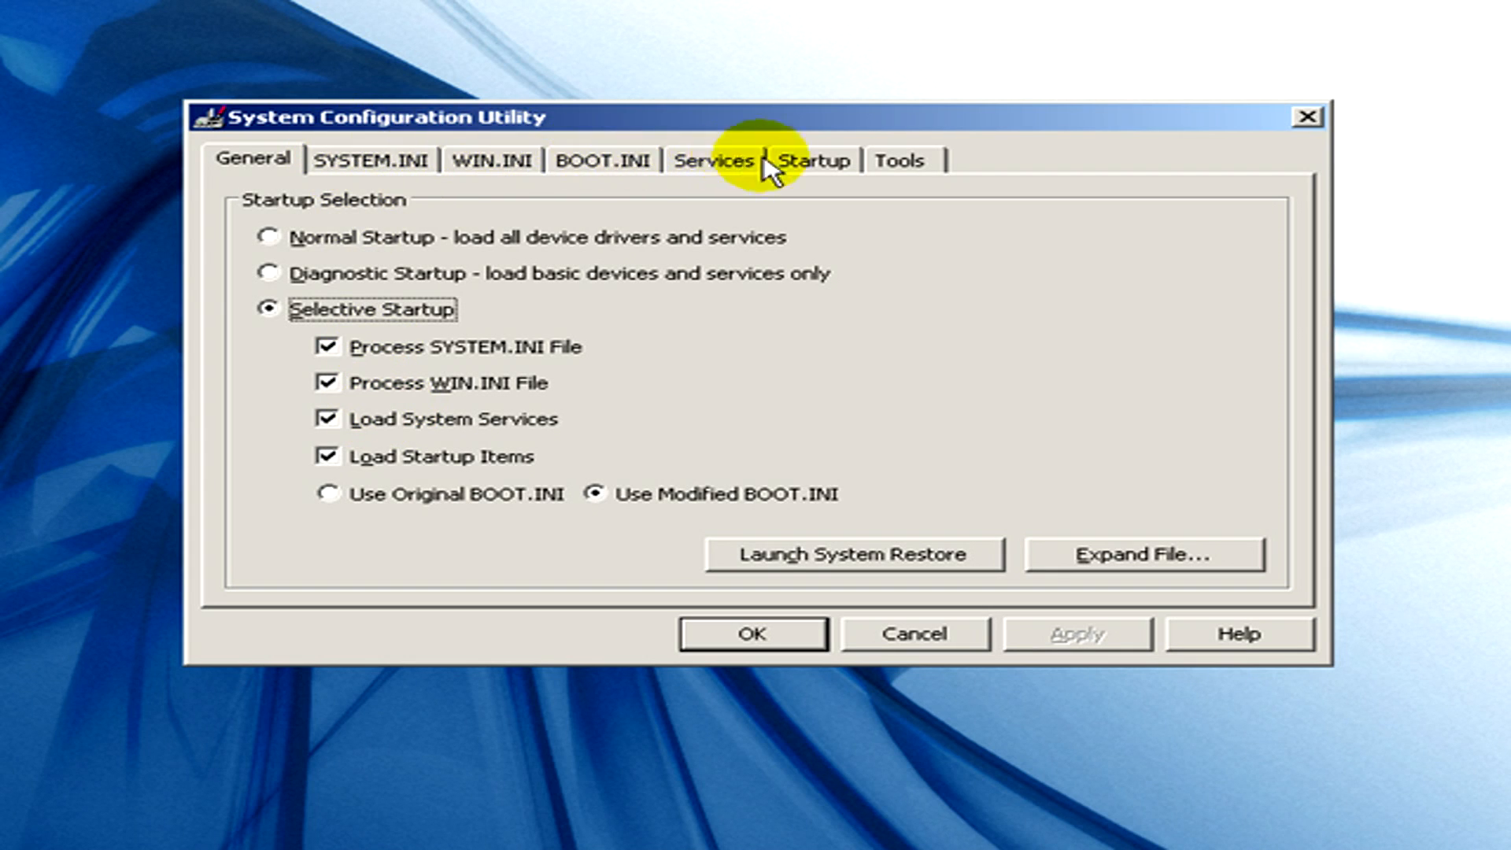
mouse_move(800, 169)
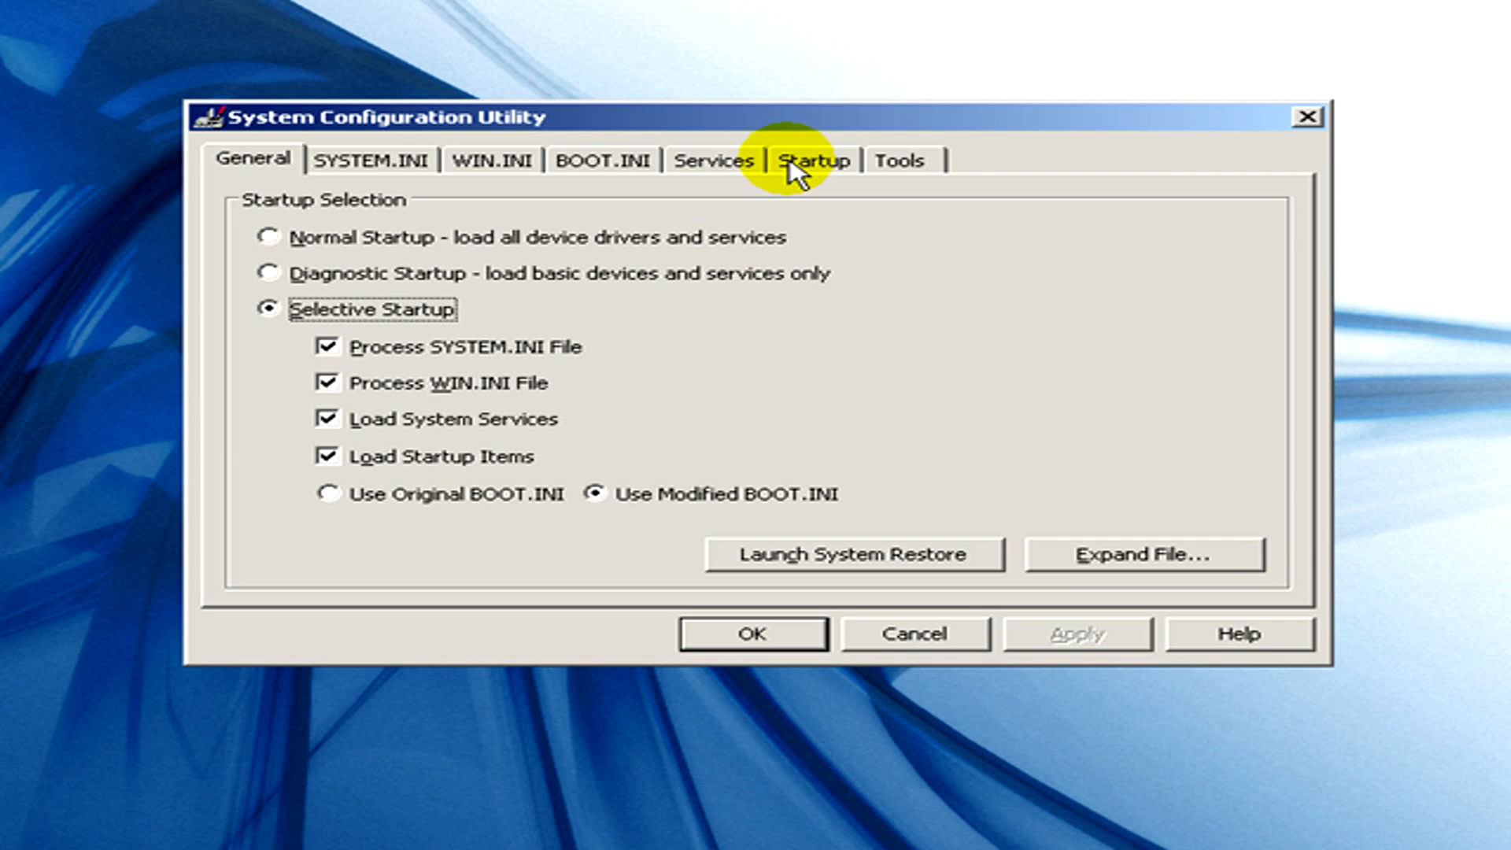
Show the Startup list of programs that launch with Windows.
click(816, 161)
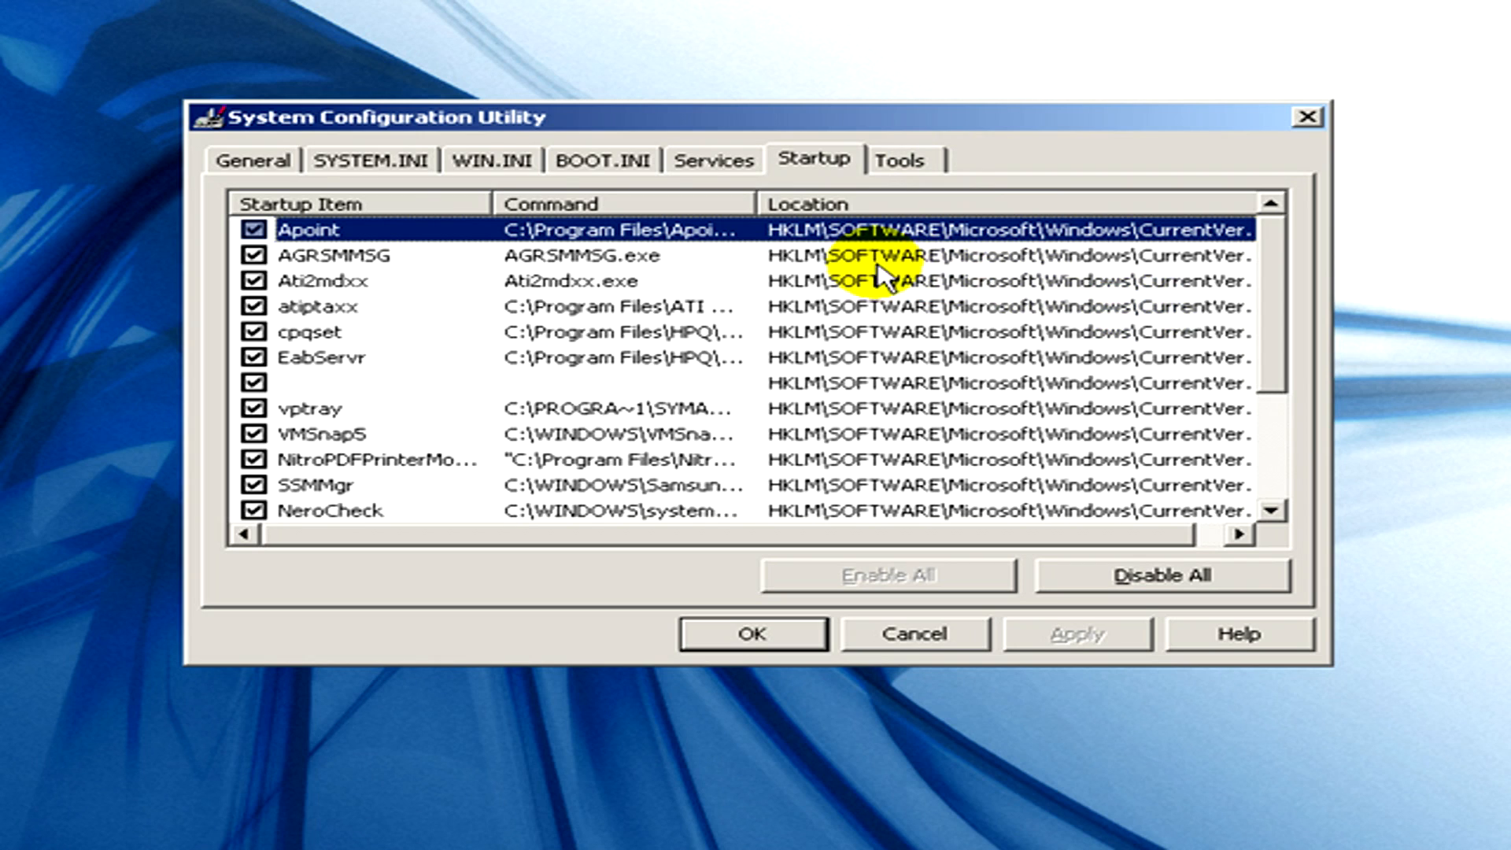
mouse_move(327, 207)
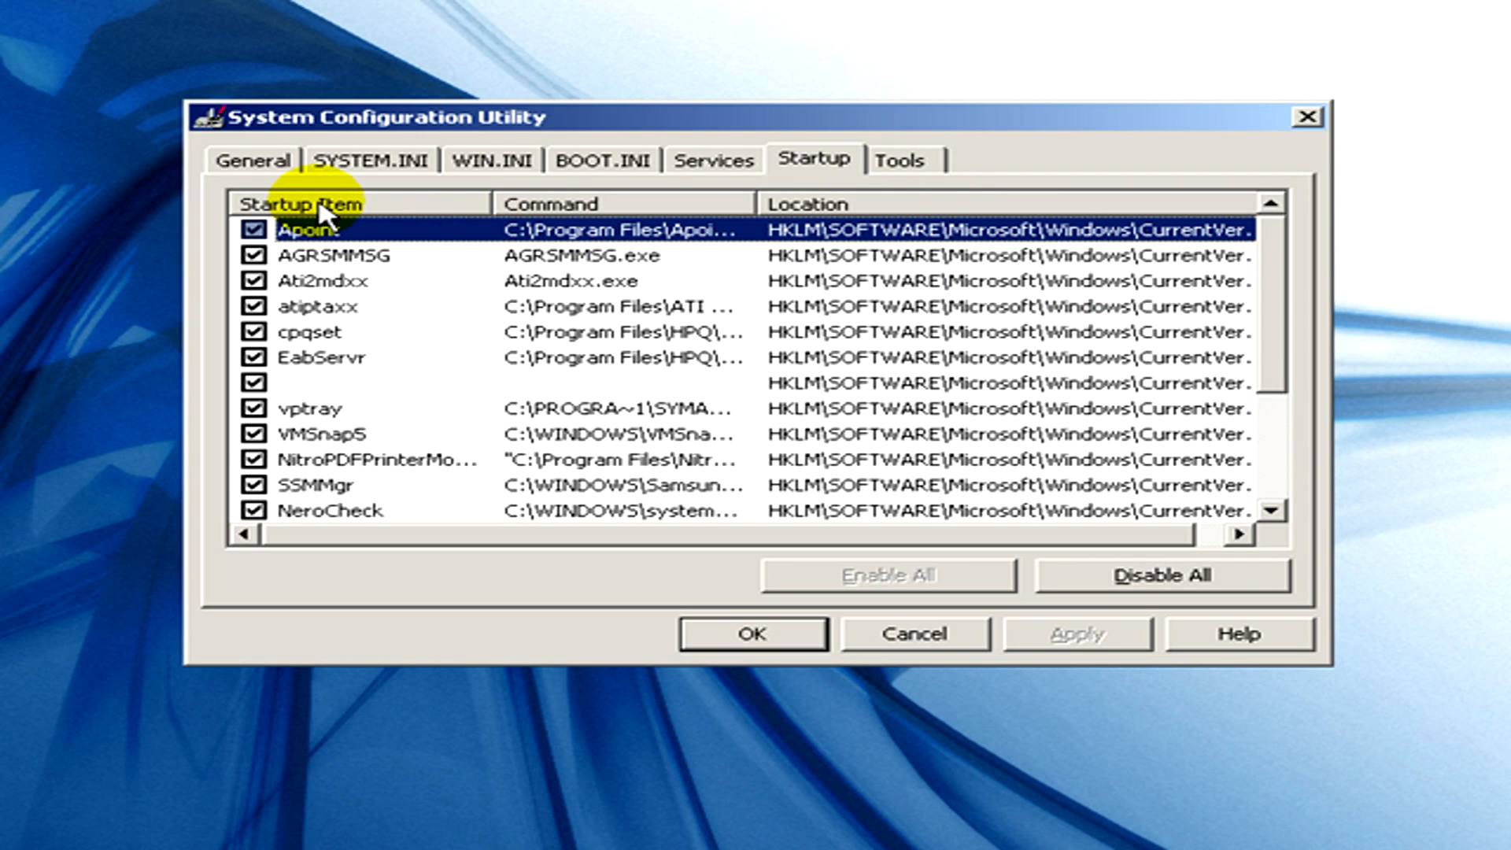
mouse_move(323, 299)
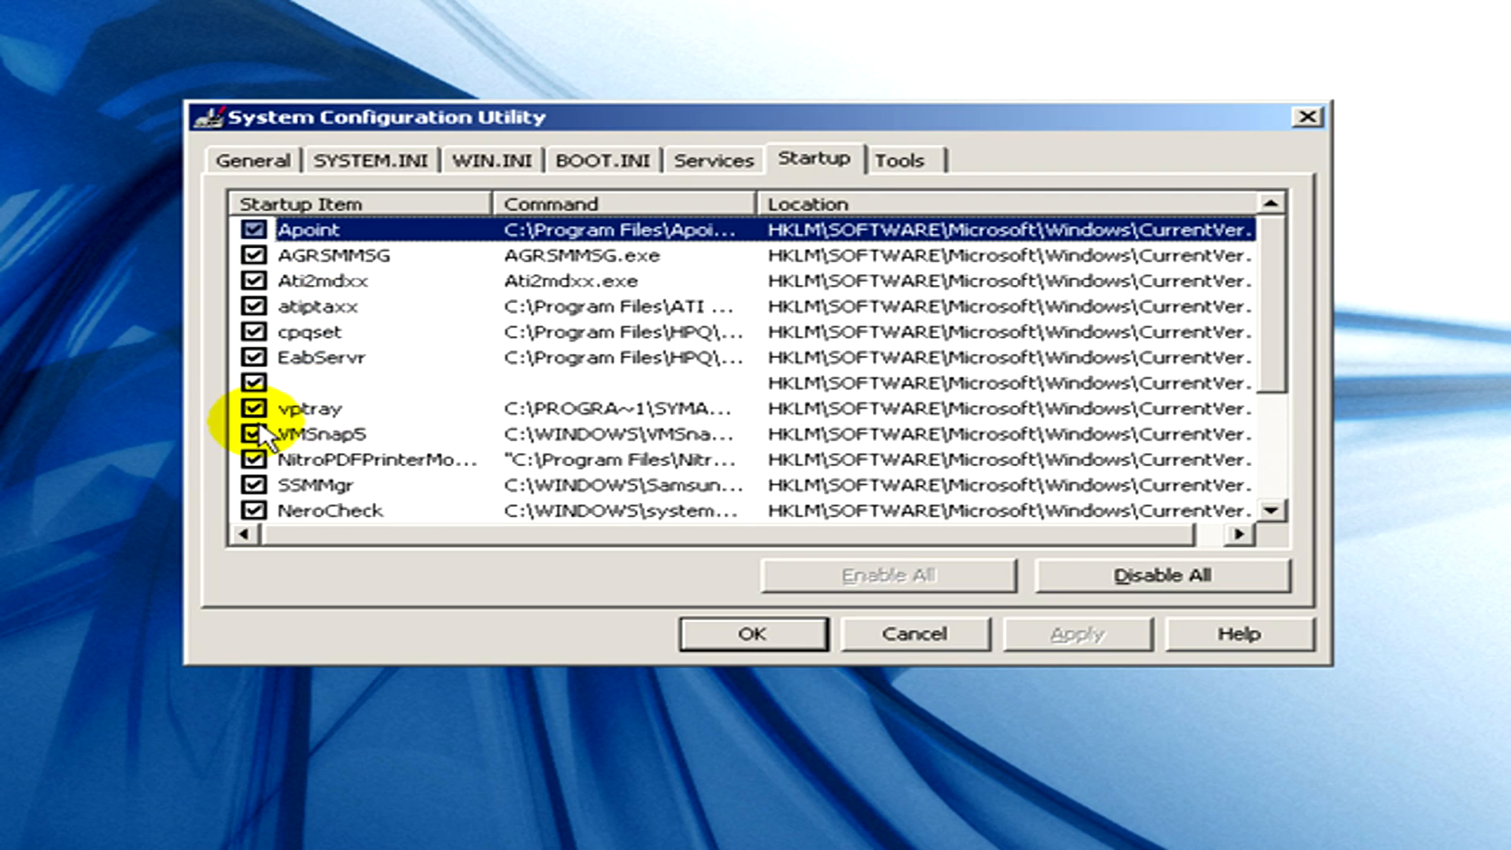
mouse_move(318, 454)
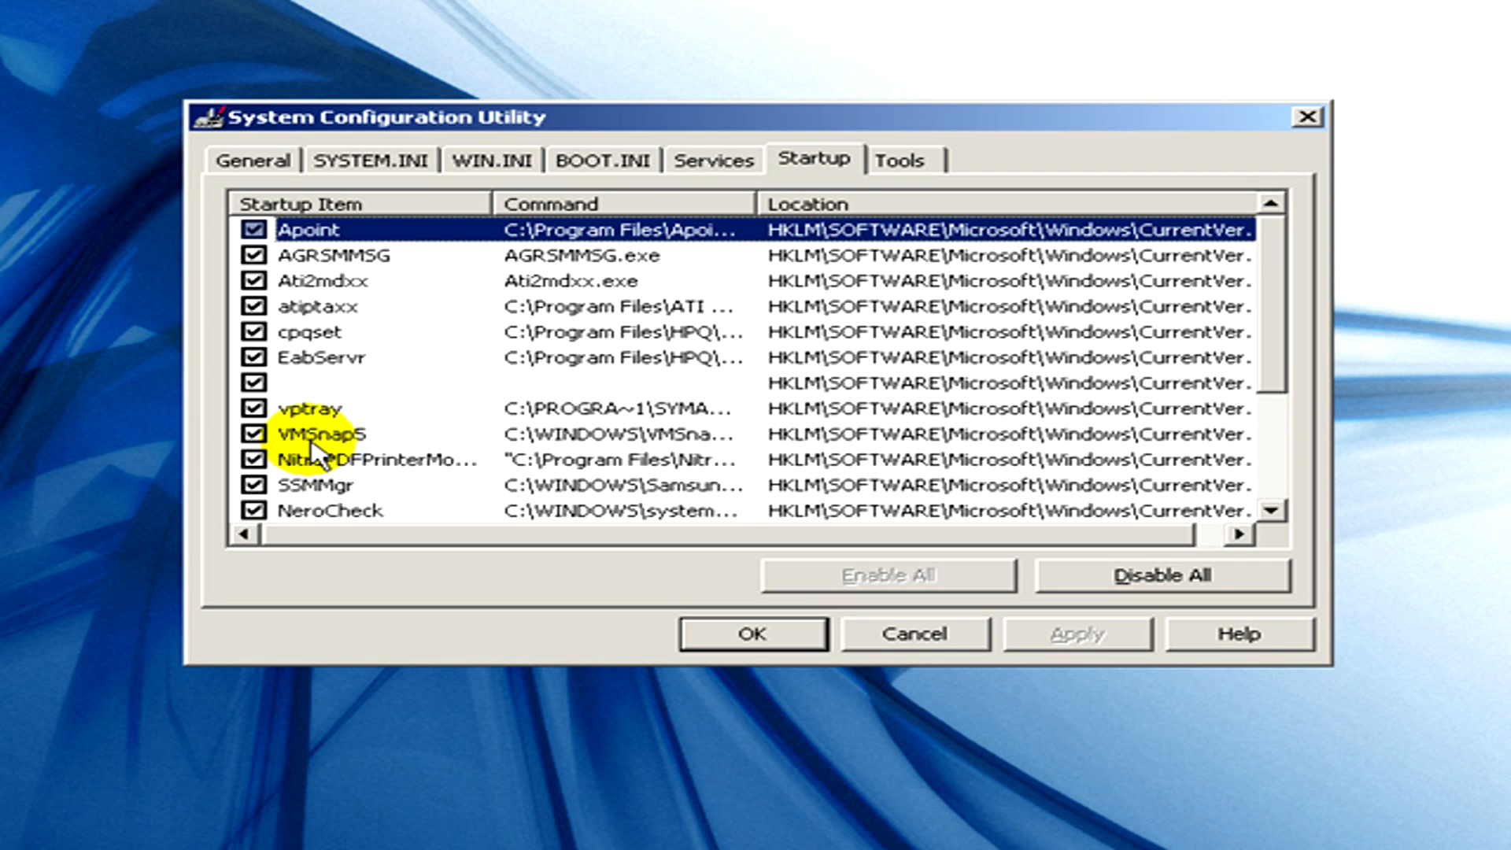
Untick btdna, HideMyIP2009 and Monitor Apache in the Startup list.
scroll(down, 3)
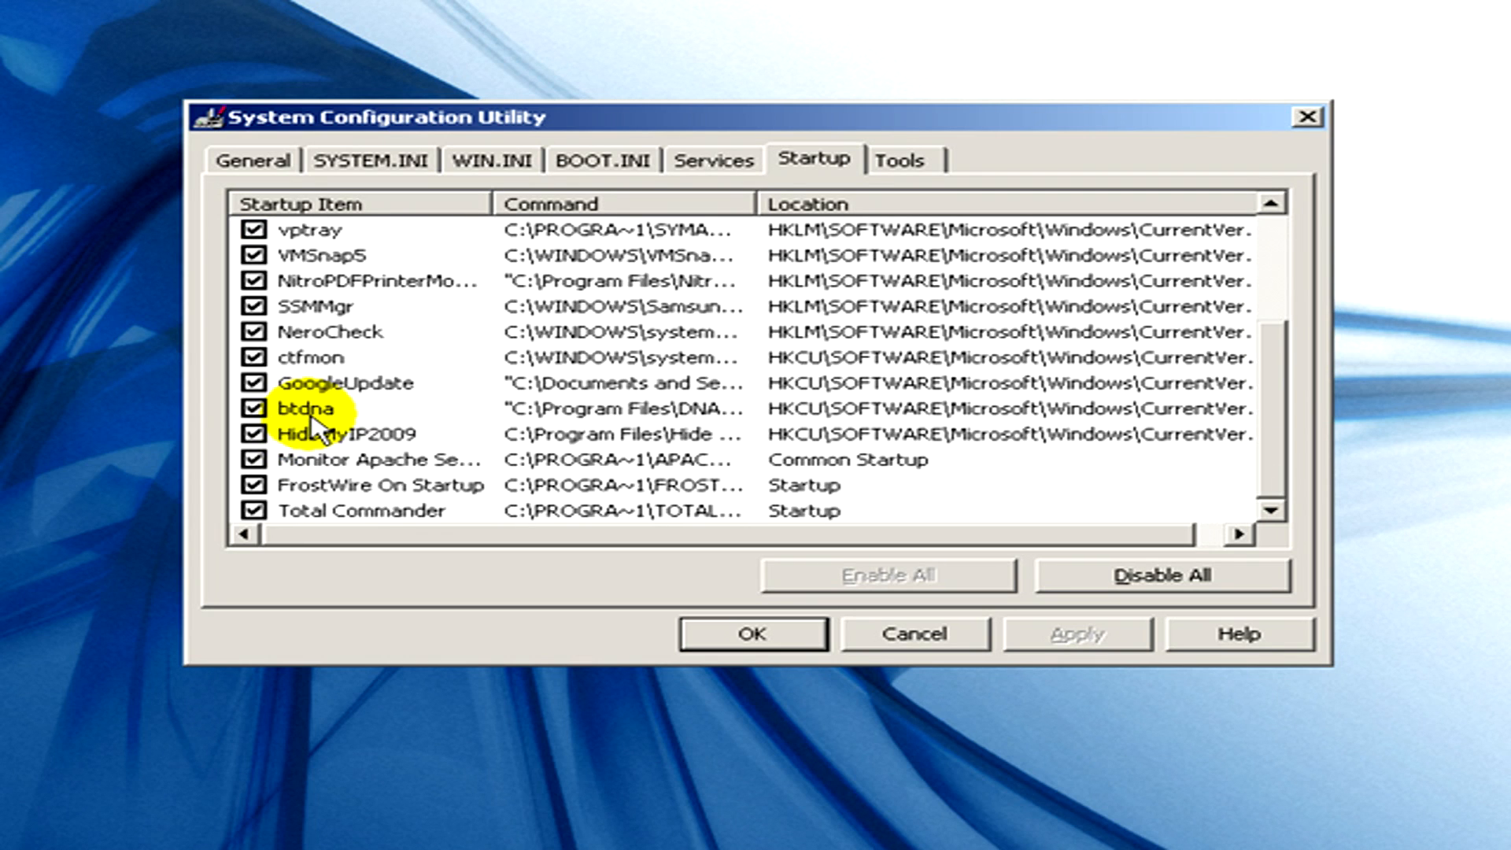
click(257, 410)
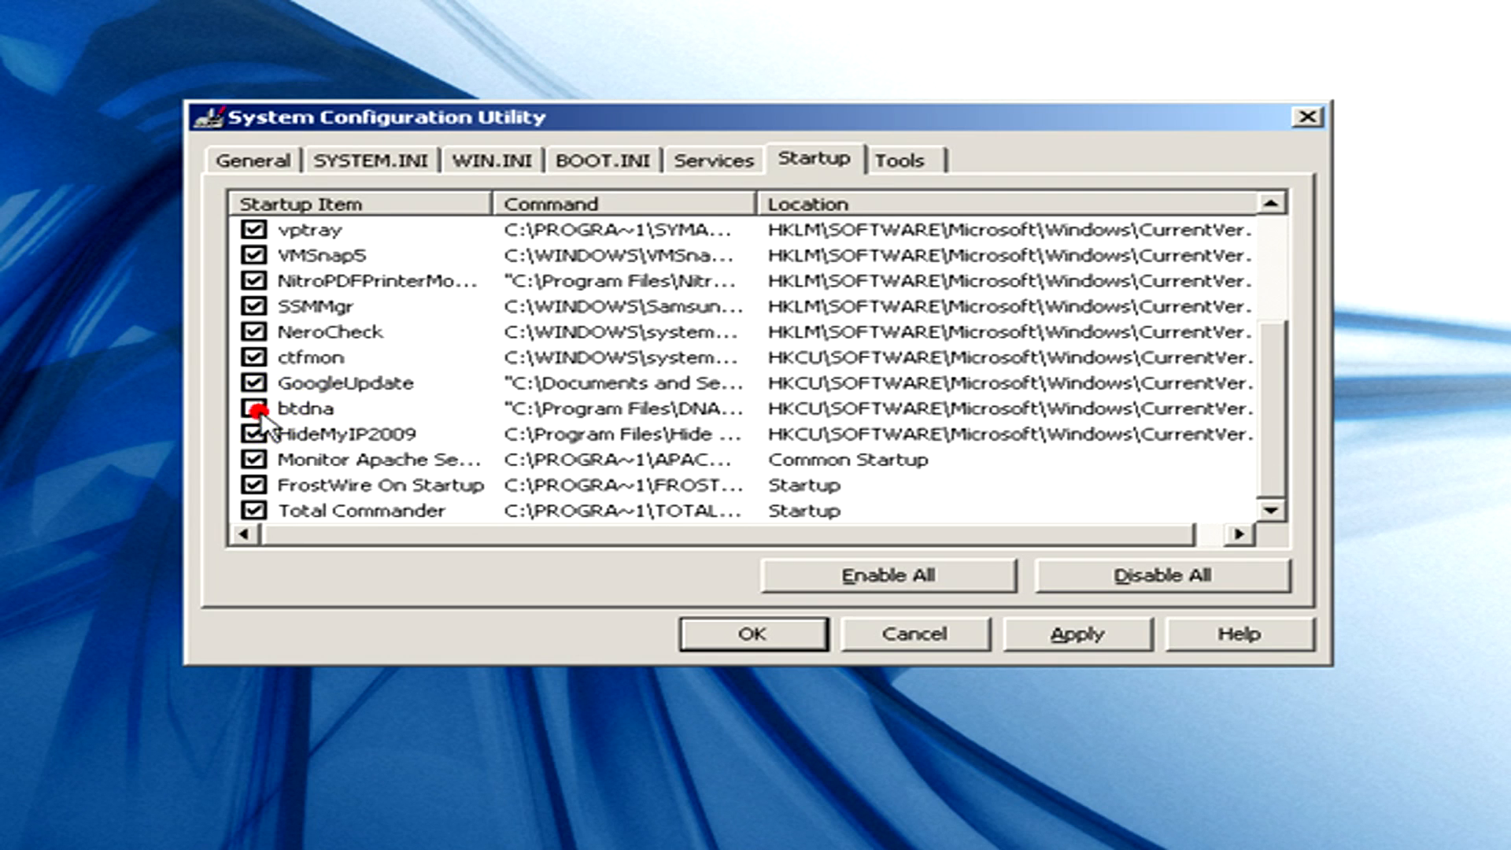
click(255, 432)
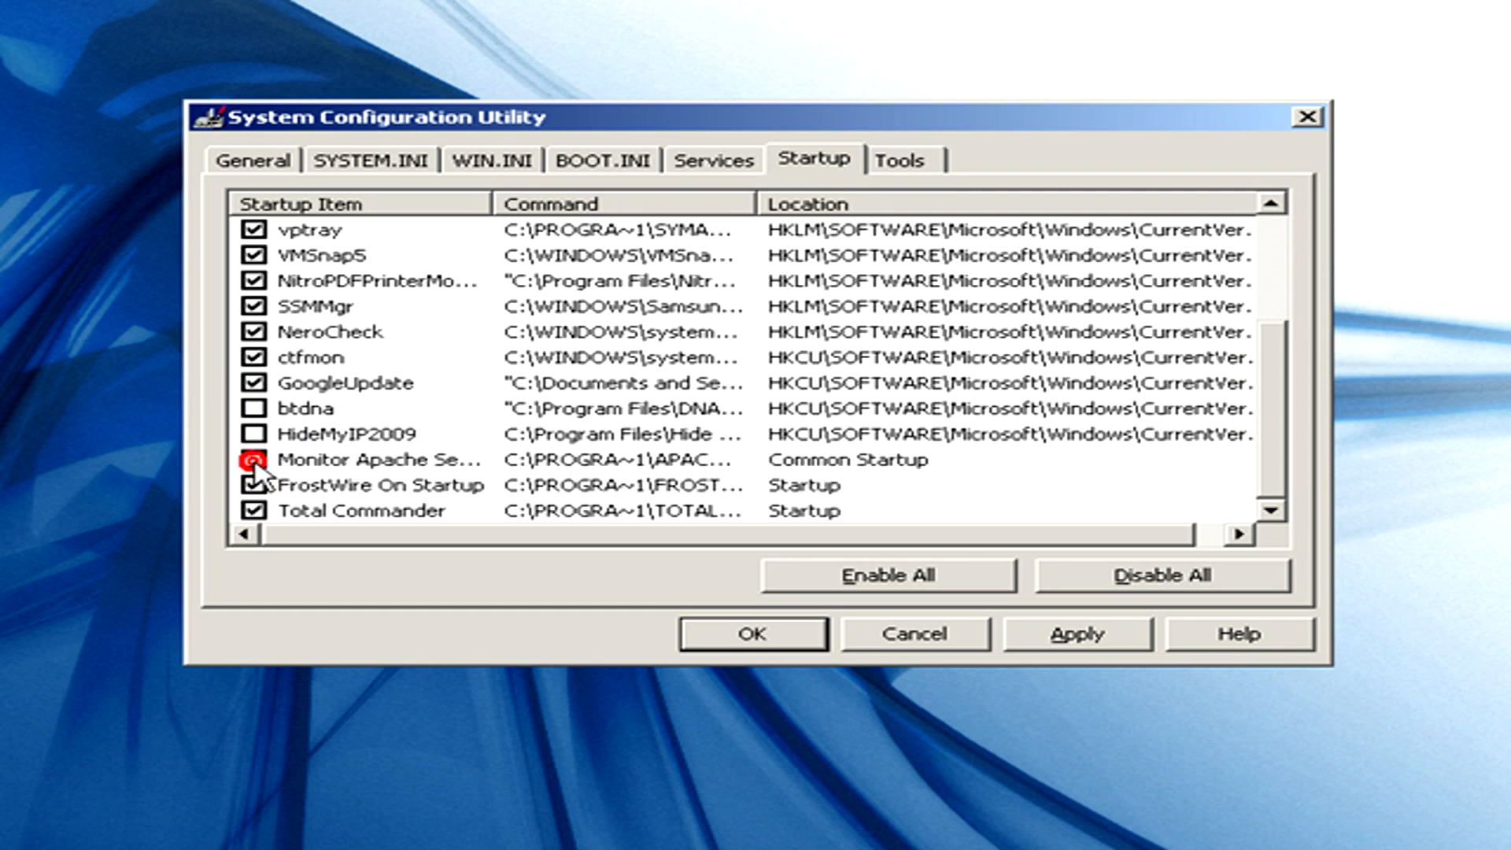
click(254, 485)
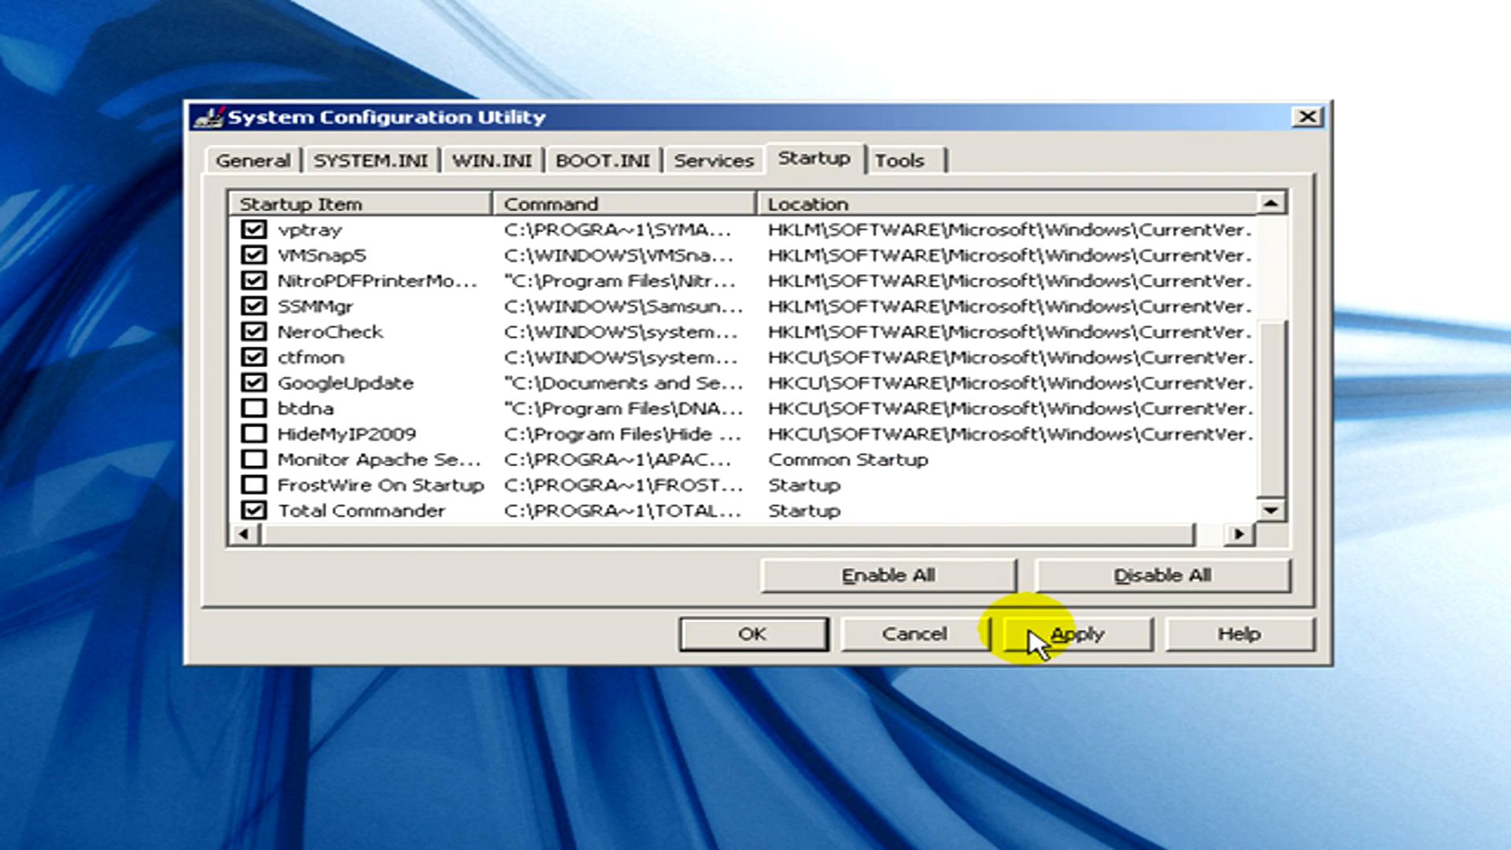
Apply the startup changes and close the tool, prompting for a restart.
click(1072, 635)
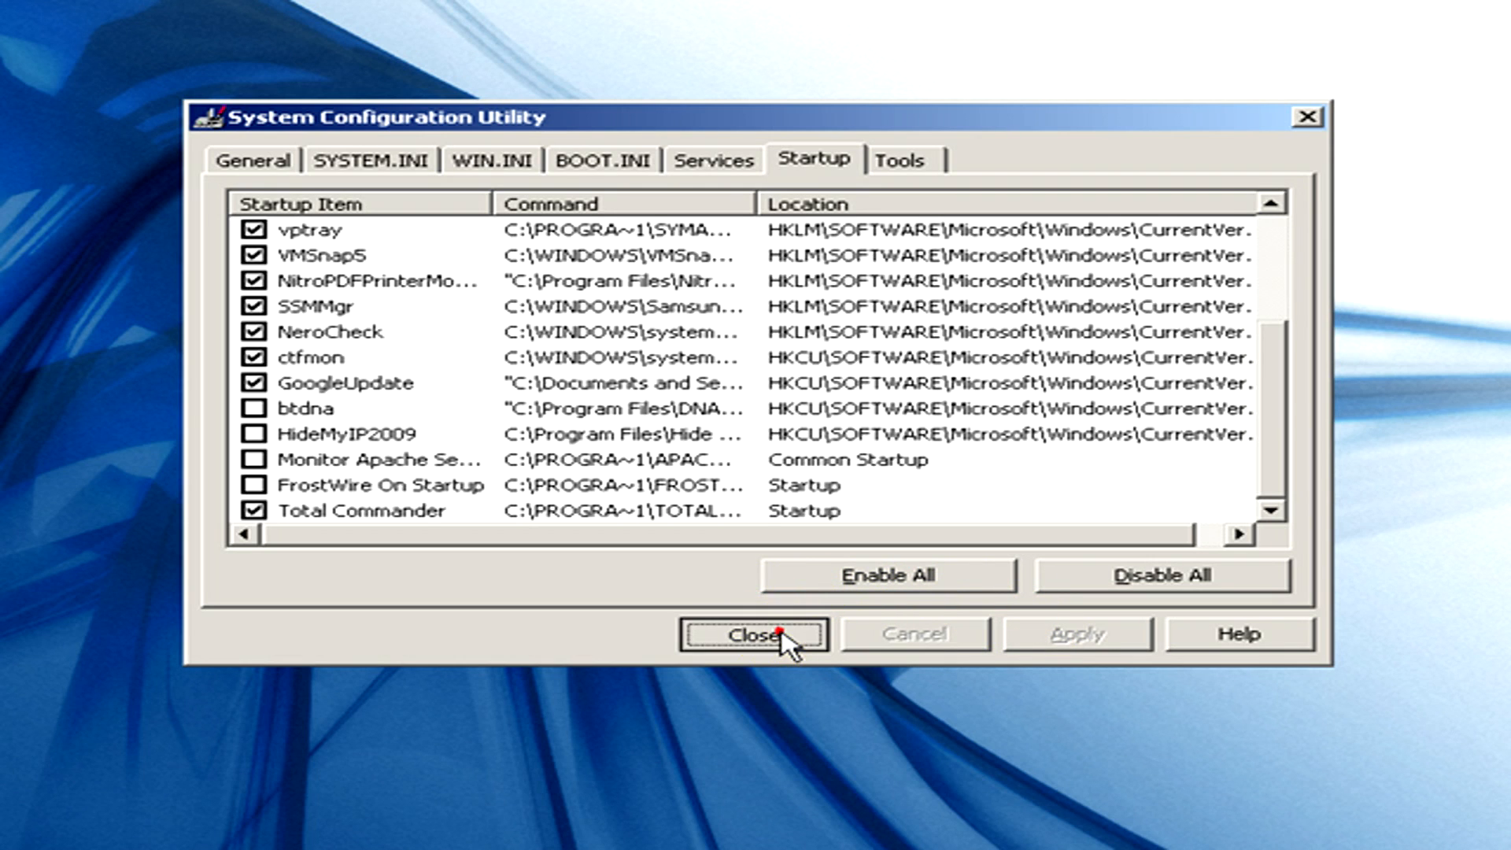
click(754, 634)
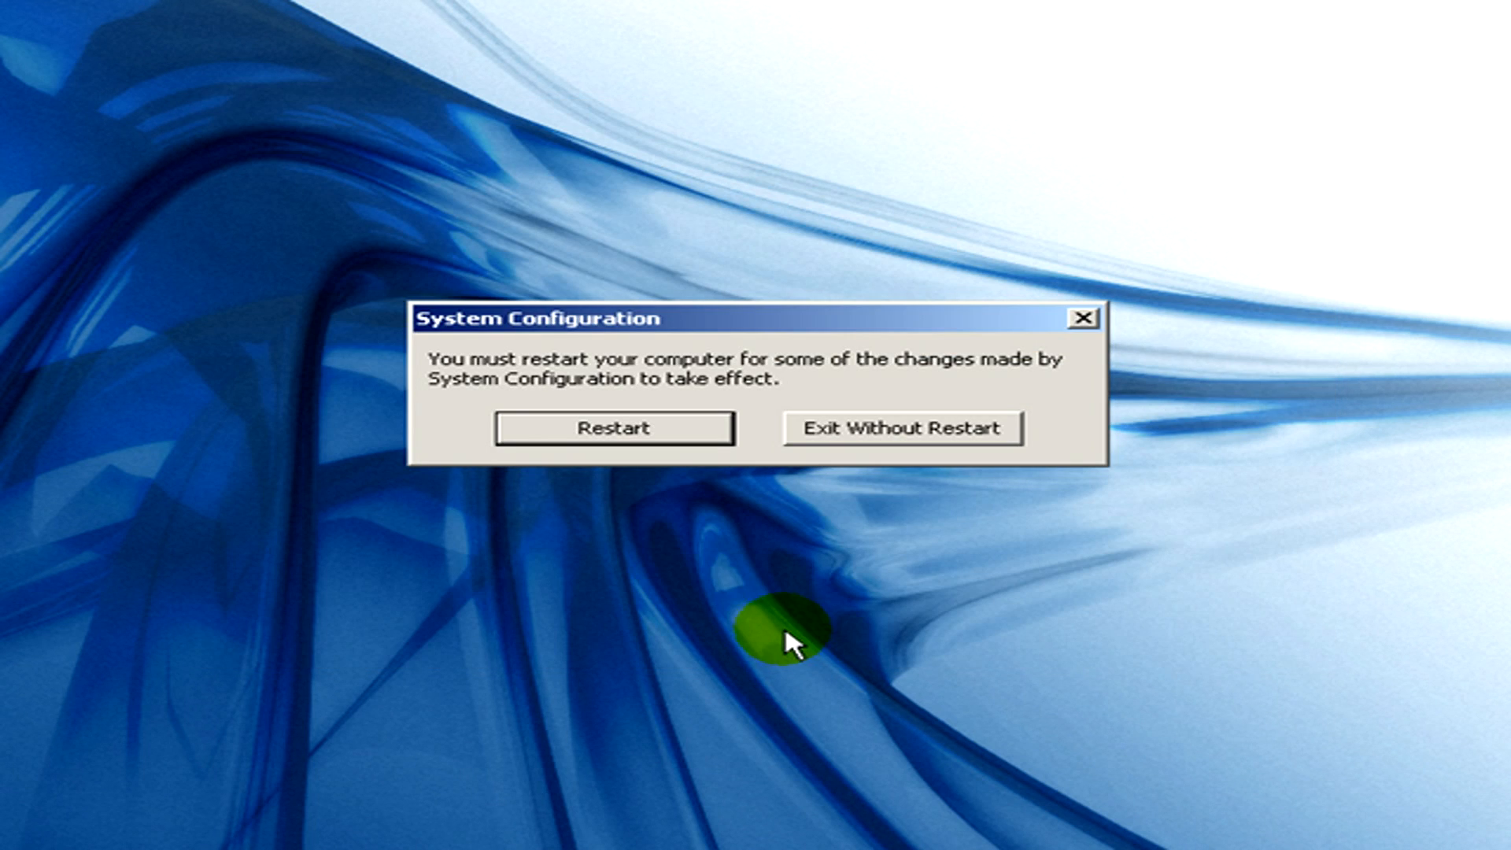
mouse_move(664, 372)
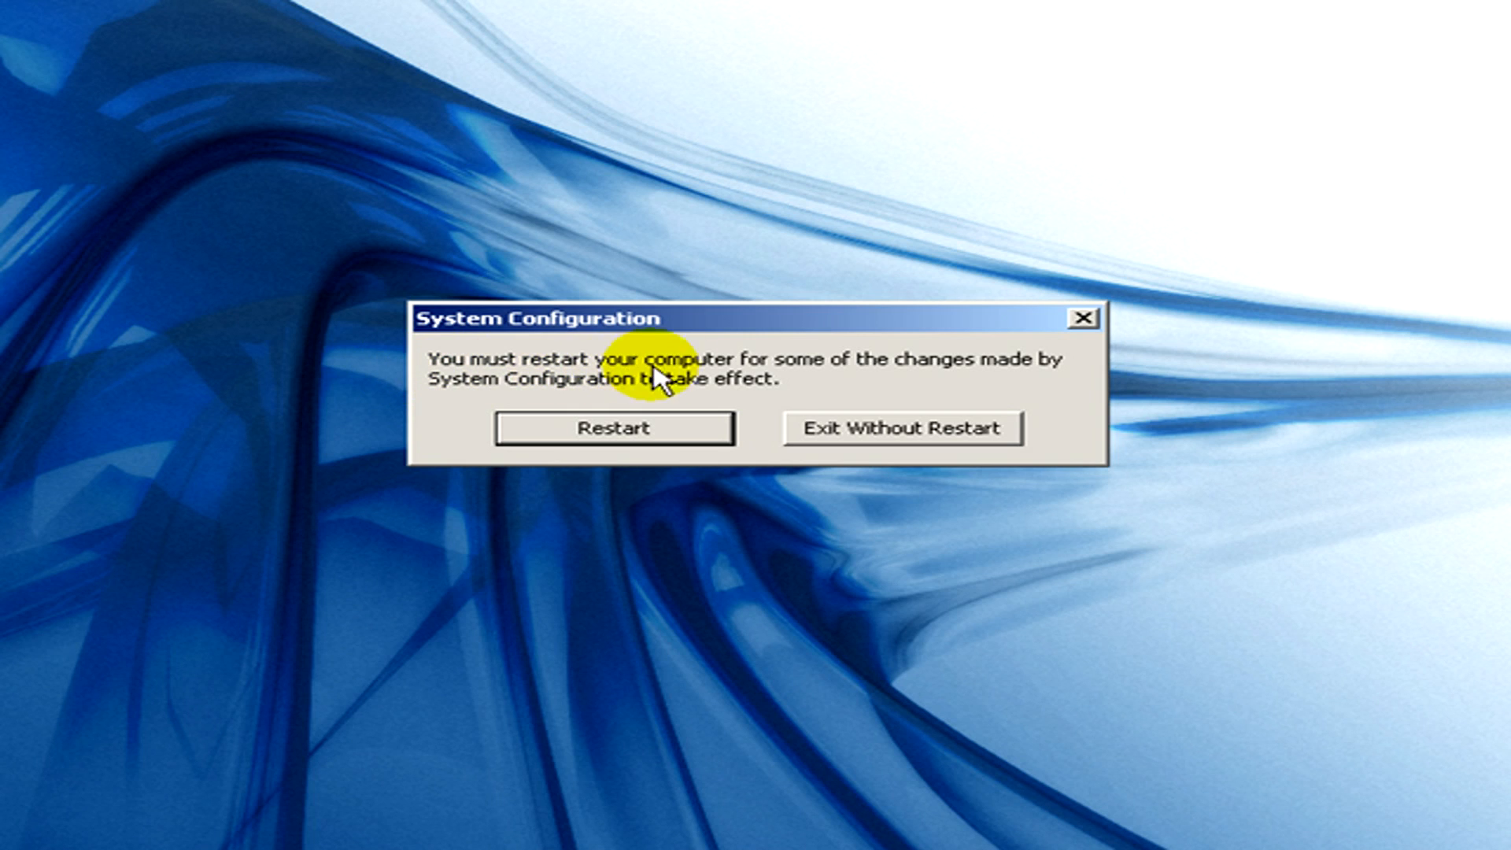
mouse_move(823, 379)
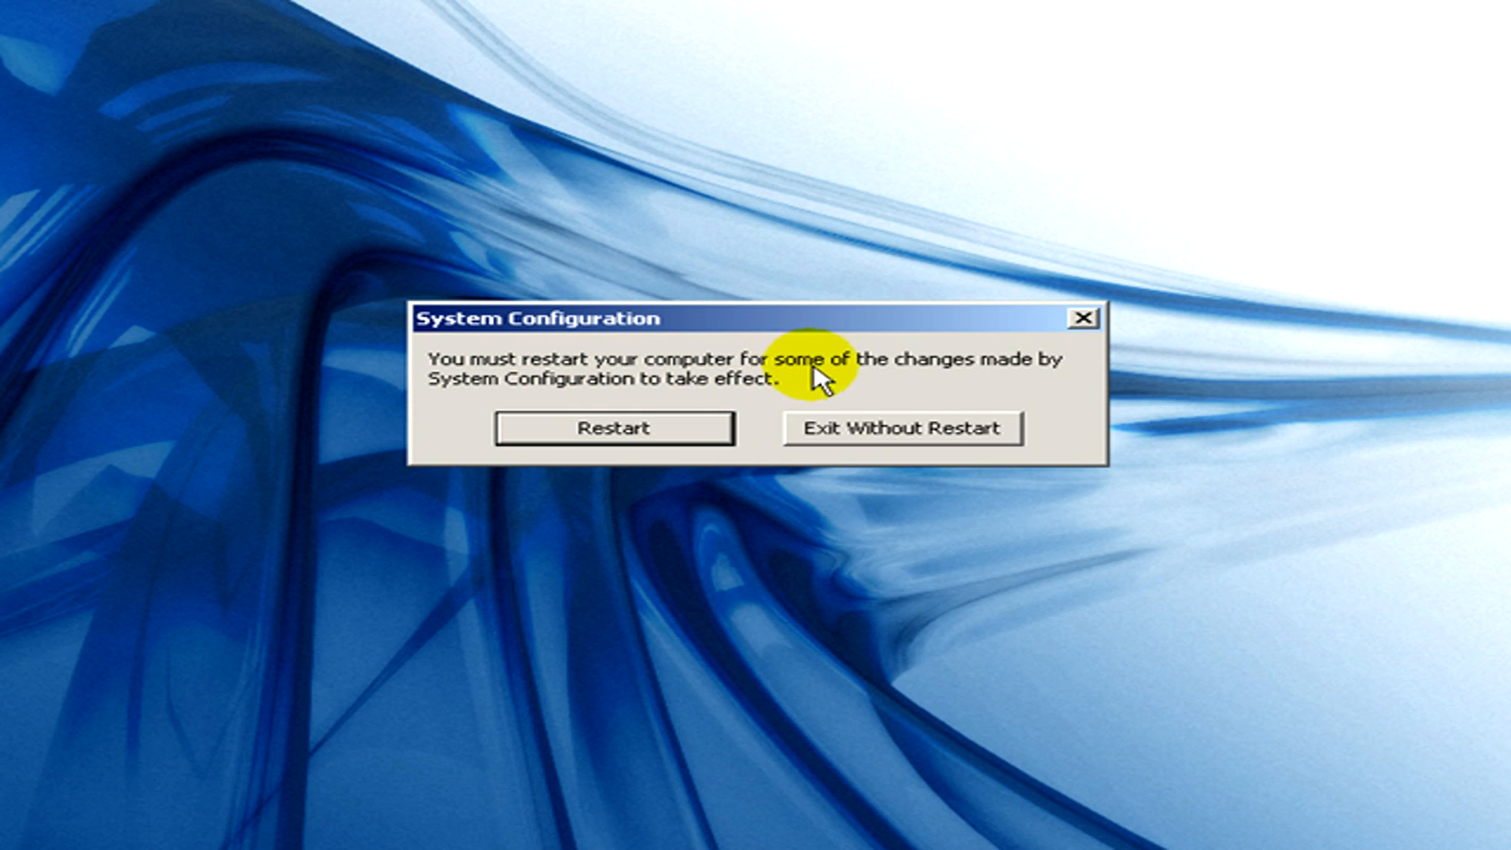
mouse_move(762, 375)
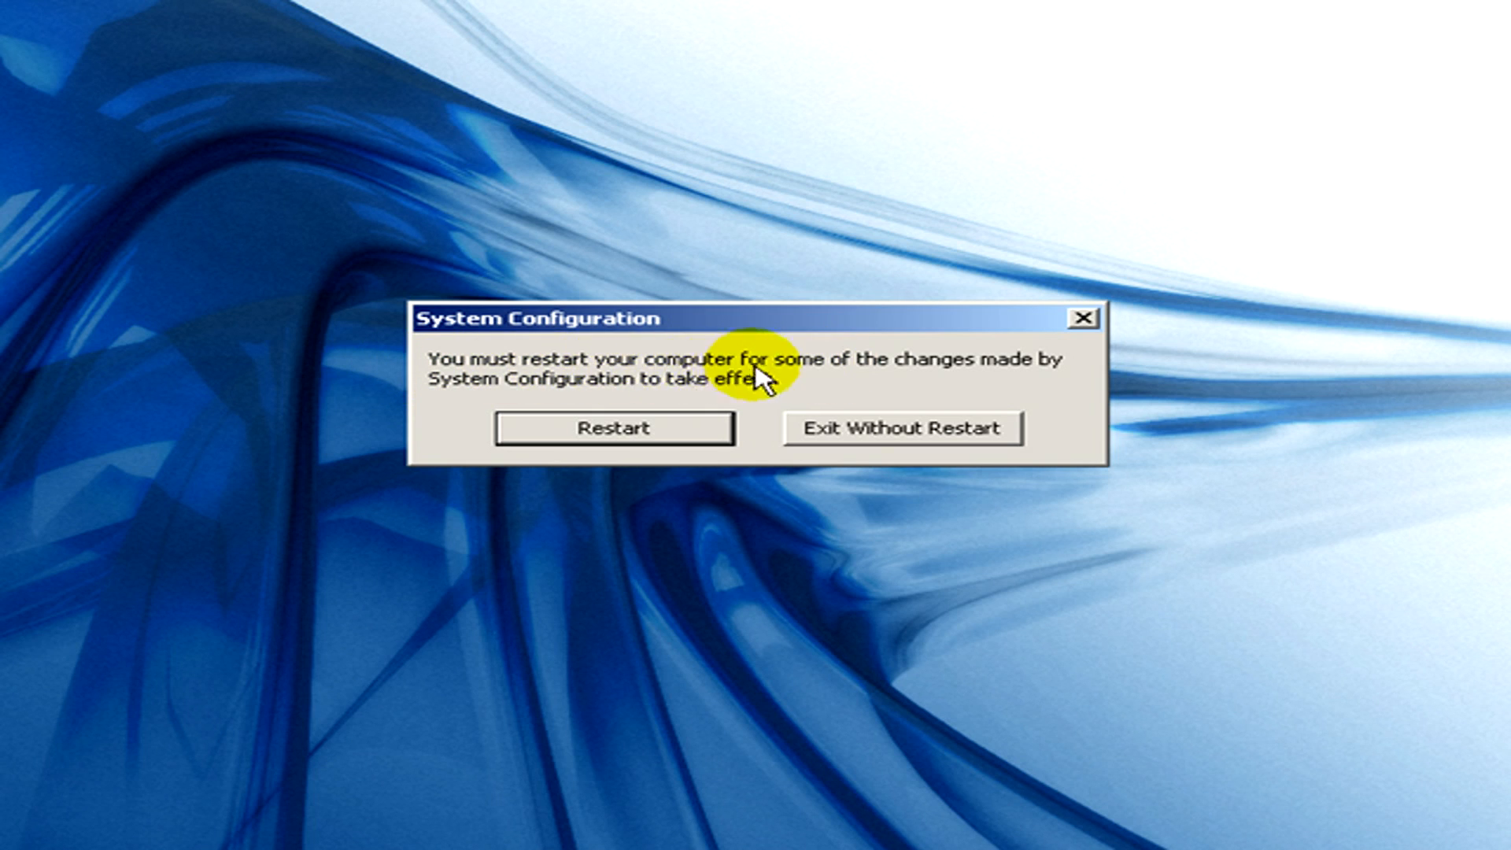